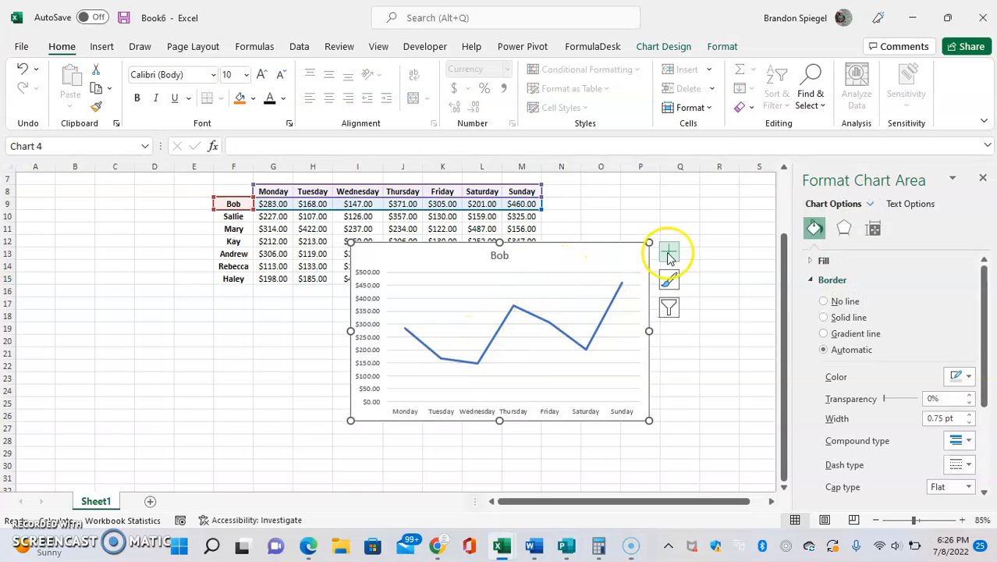
Show the Bob chart's Chart Elements list and toggle Gridlines off and back on
left_click(668, 253)
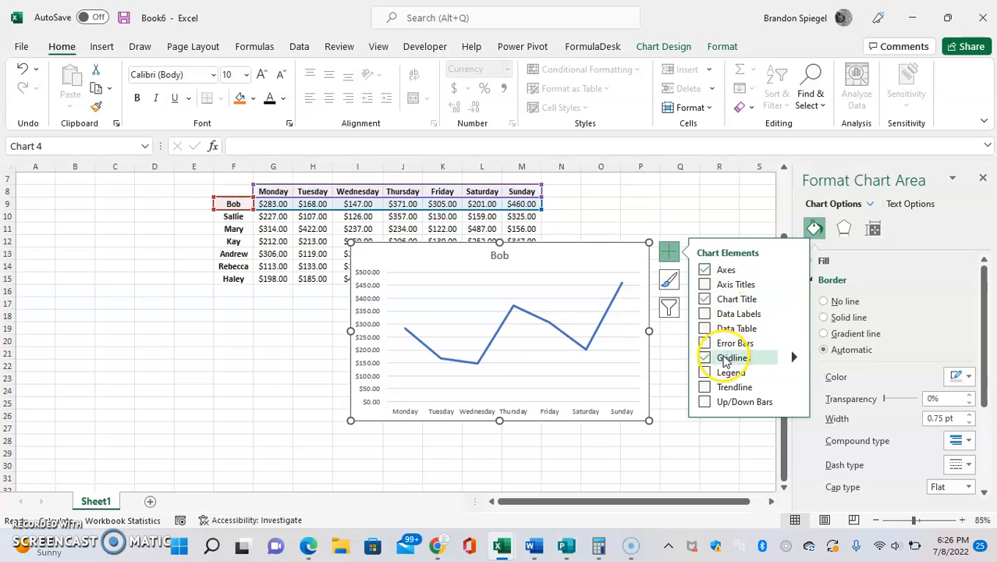
left_click(705, 358)
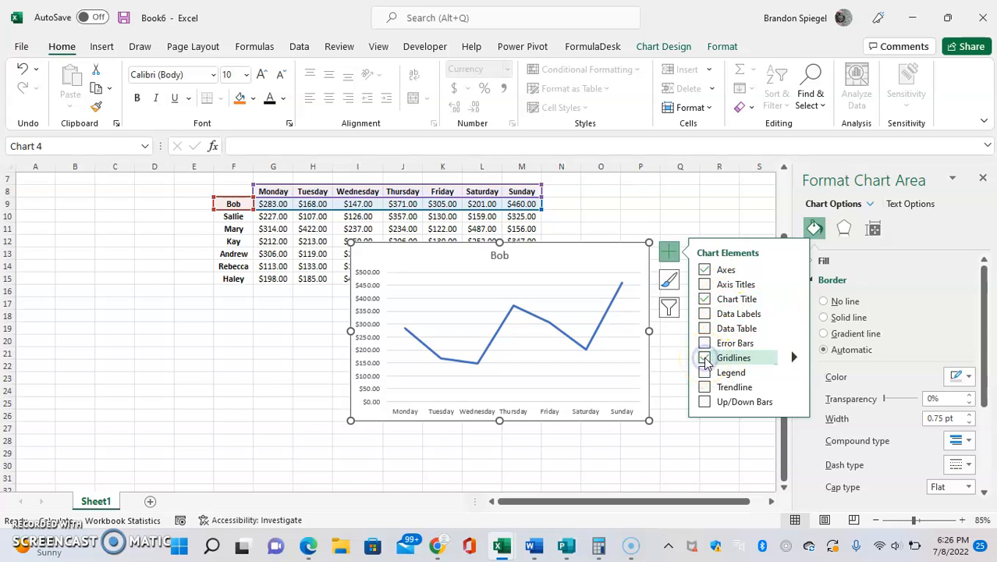
left_click(705, 357)
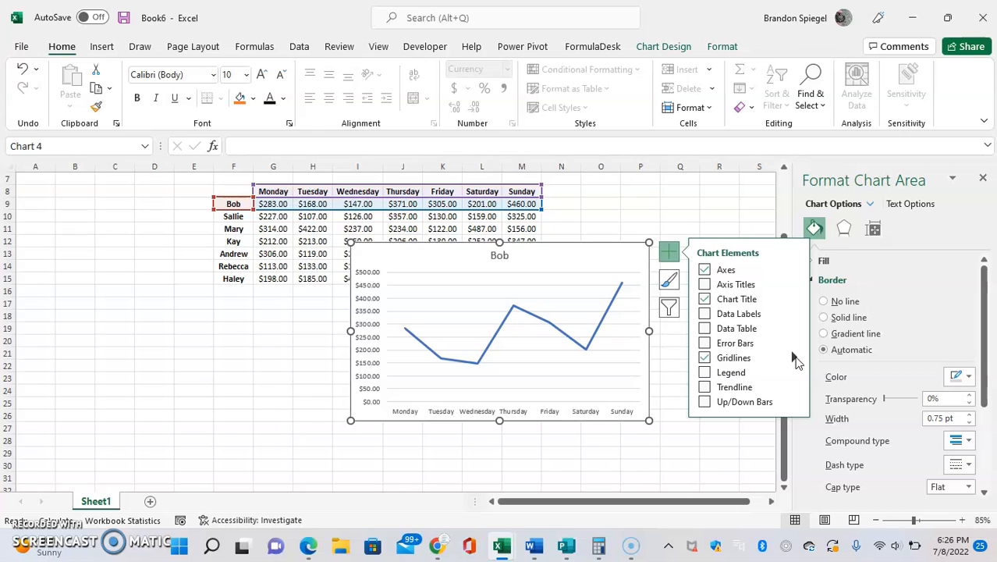
mouse_move(797, 362)
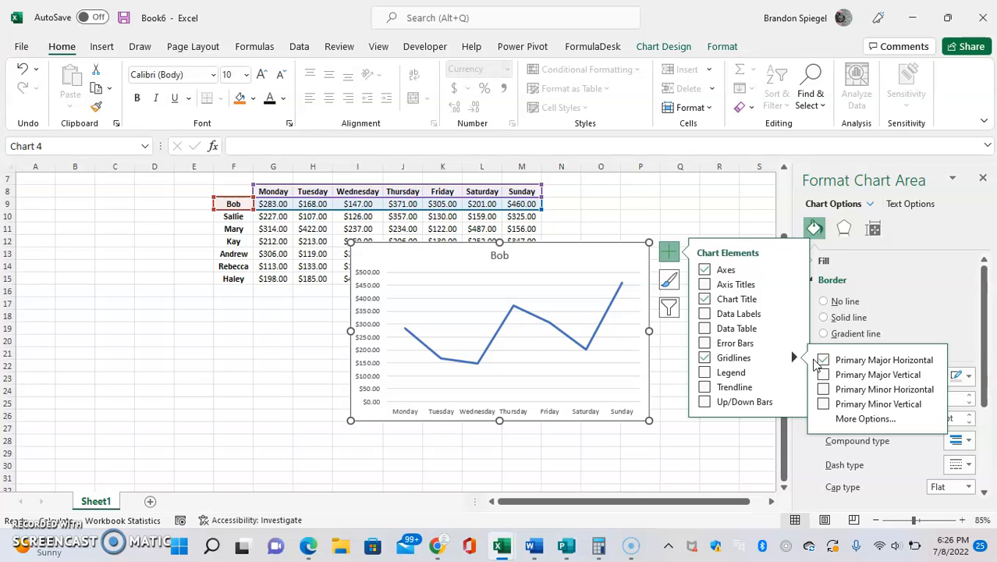
Try primary major and minor horizontal and vertical gridlines on the Bob chart
left_click(824, 359)
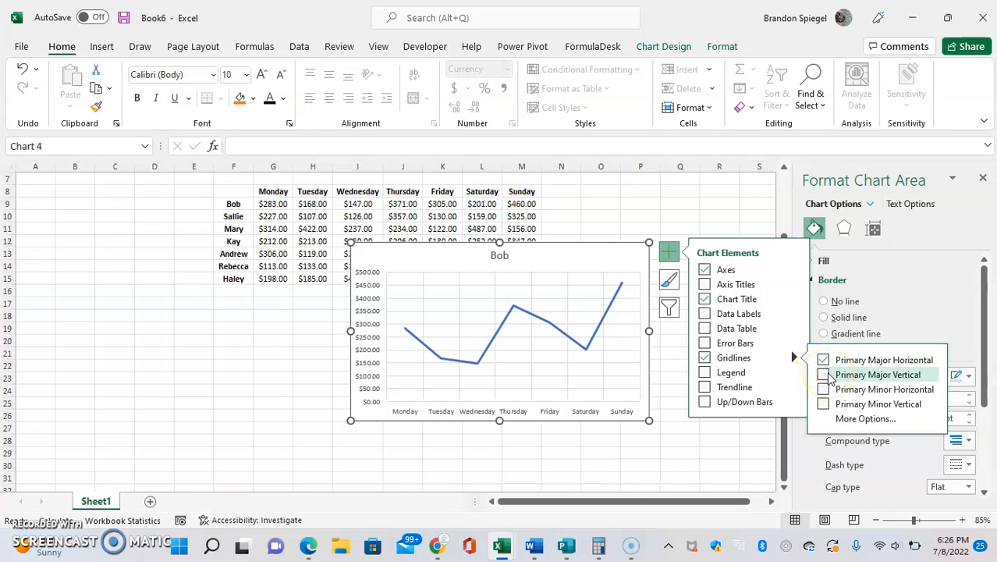
left_click(823, 358)
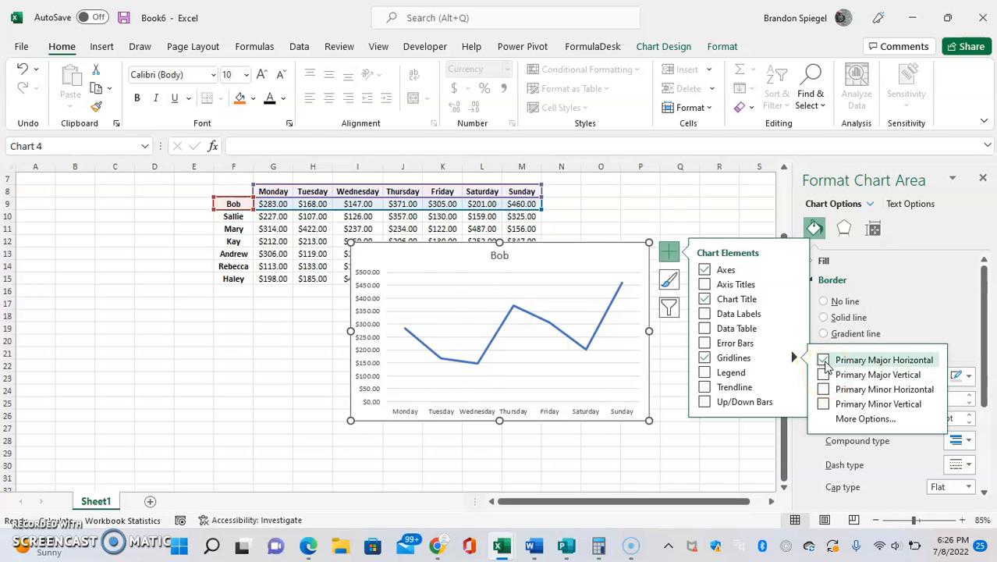
left_click(823, 374)
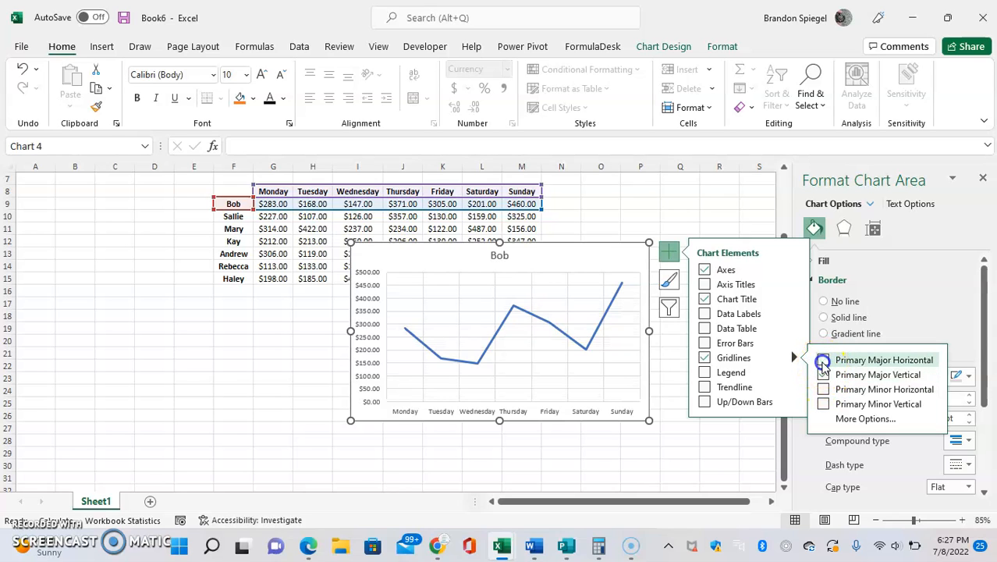
left_click(823, 359)
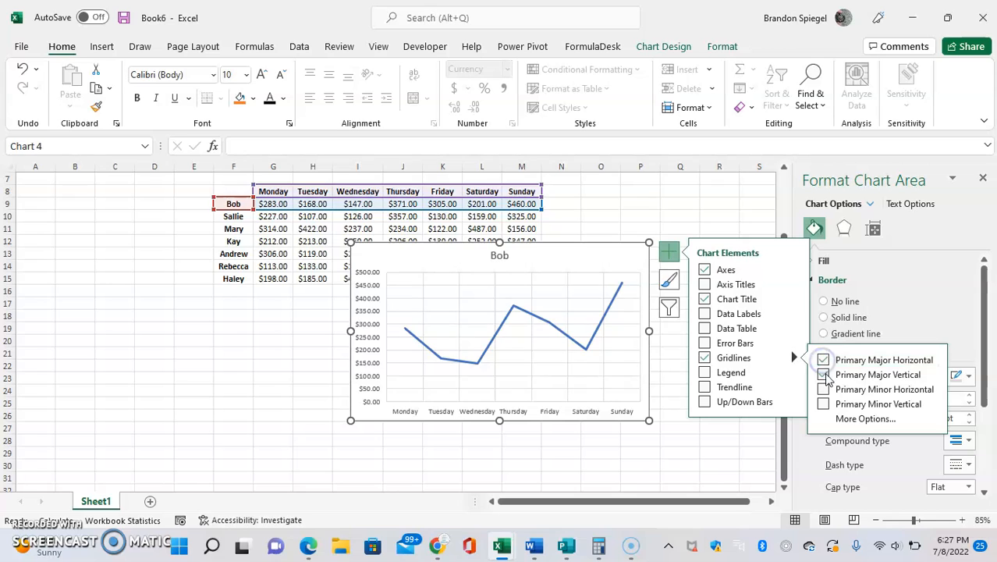
left_click(823, 359)
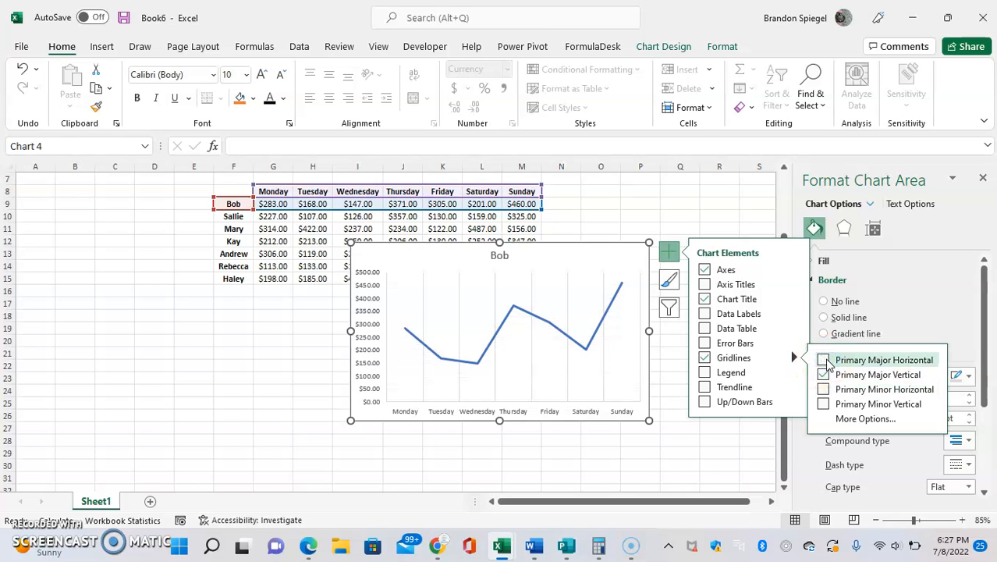
left_click(822, 374)
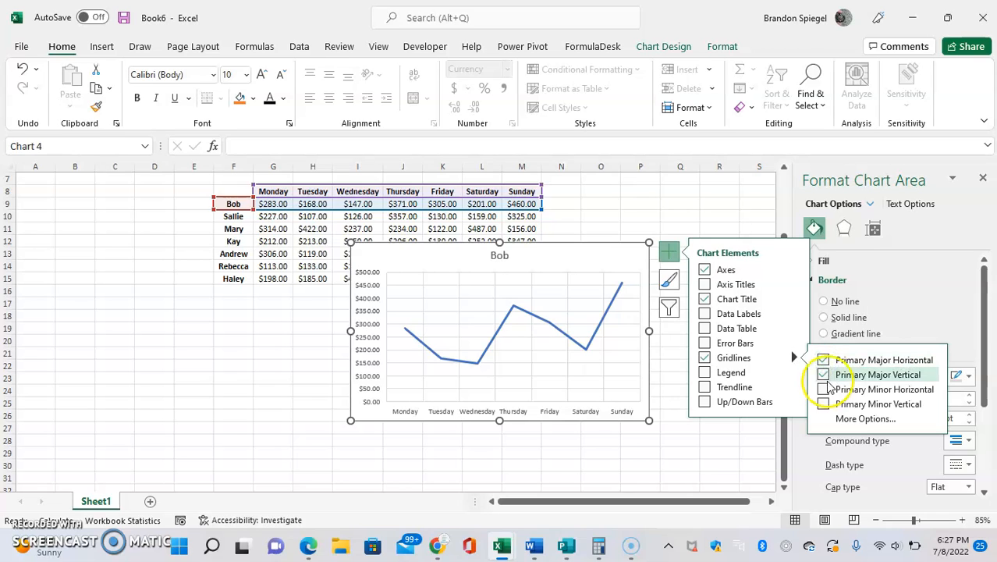
left_click(824, 388)
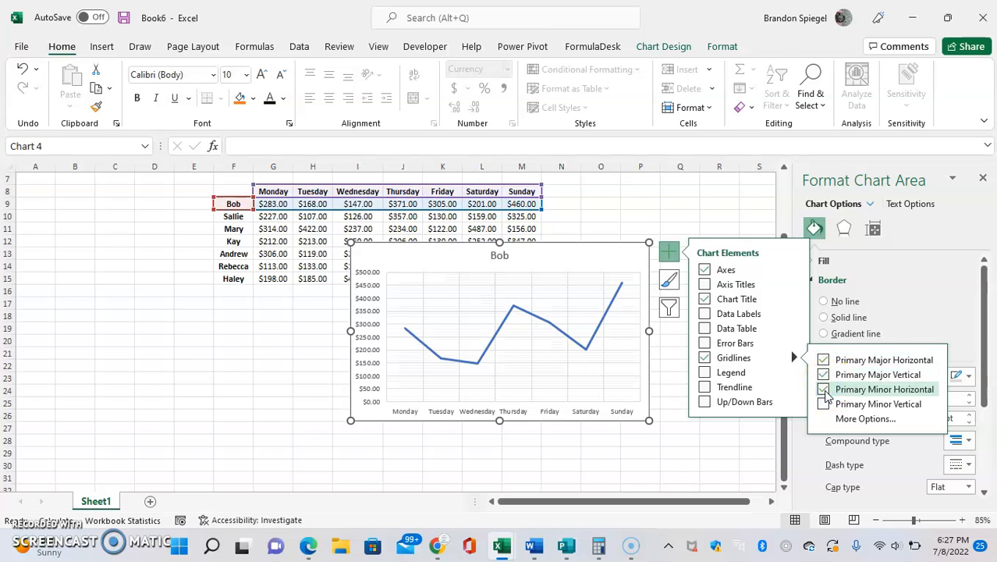
left_click(822, 388)
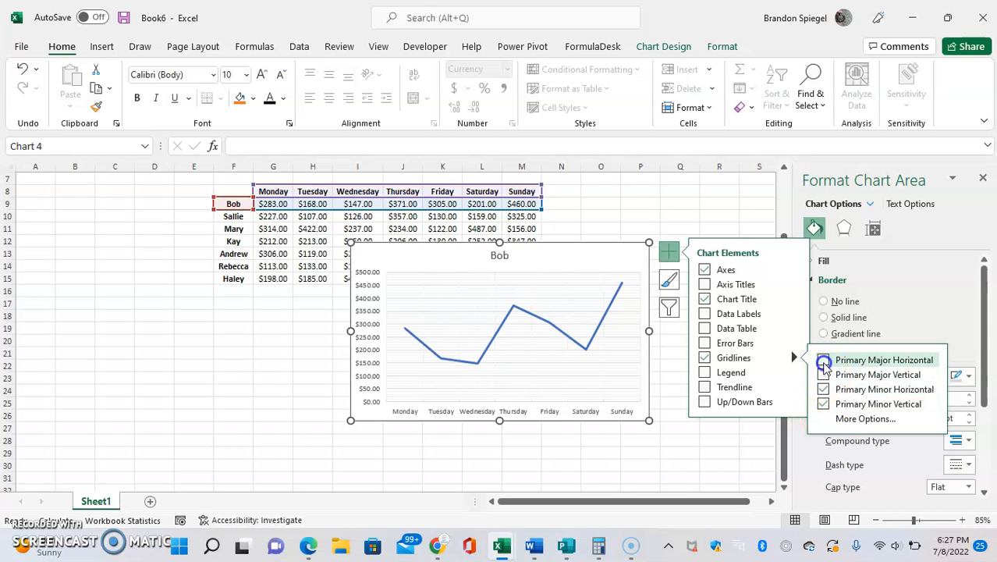
Turn the other gridline types off so only Primary Major Vertical remains checked
left_click(823, 359)
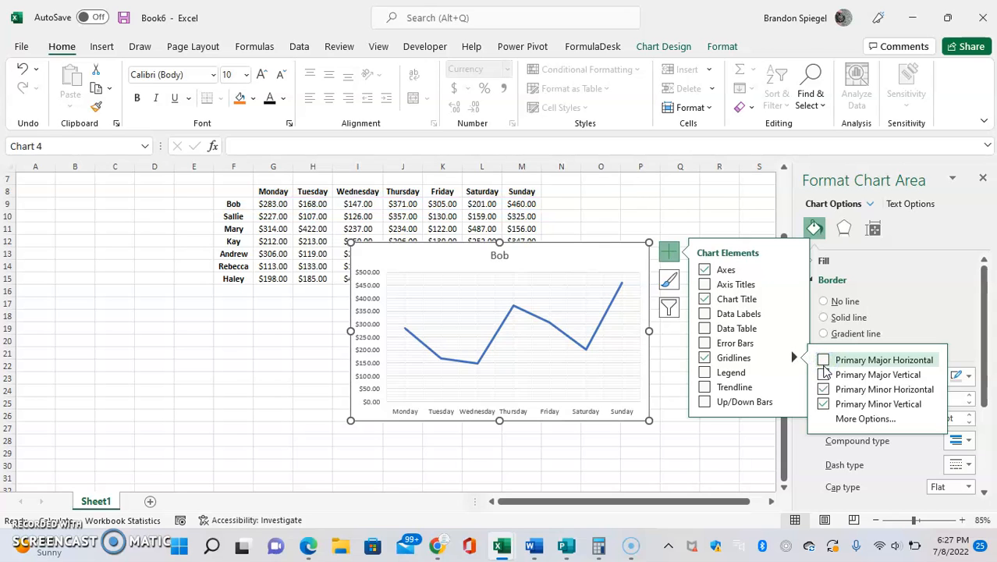
left_click(824, 374)
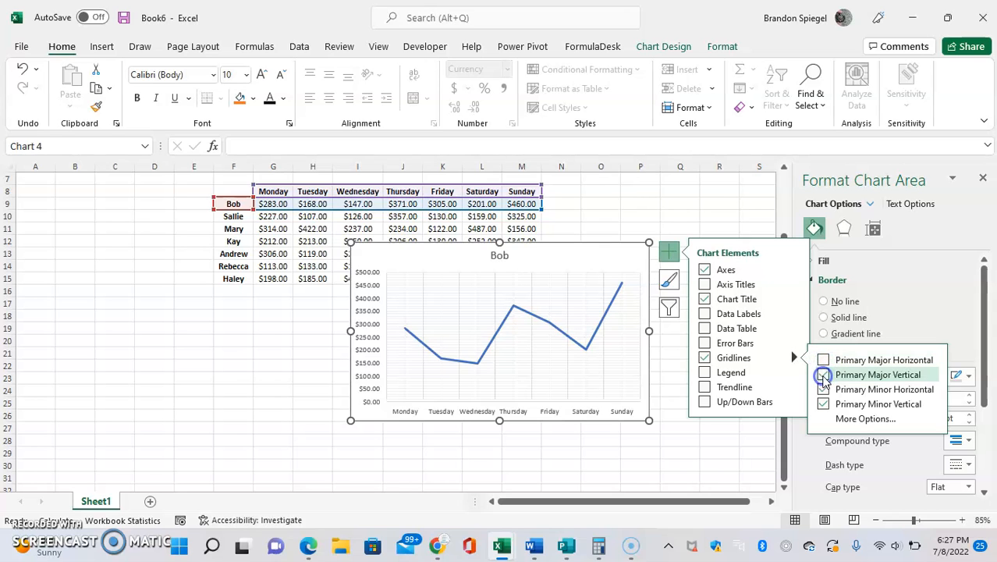
left_click(824, 374)
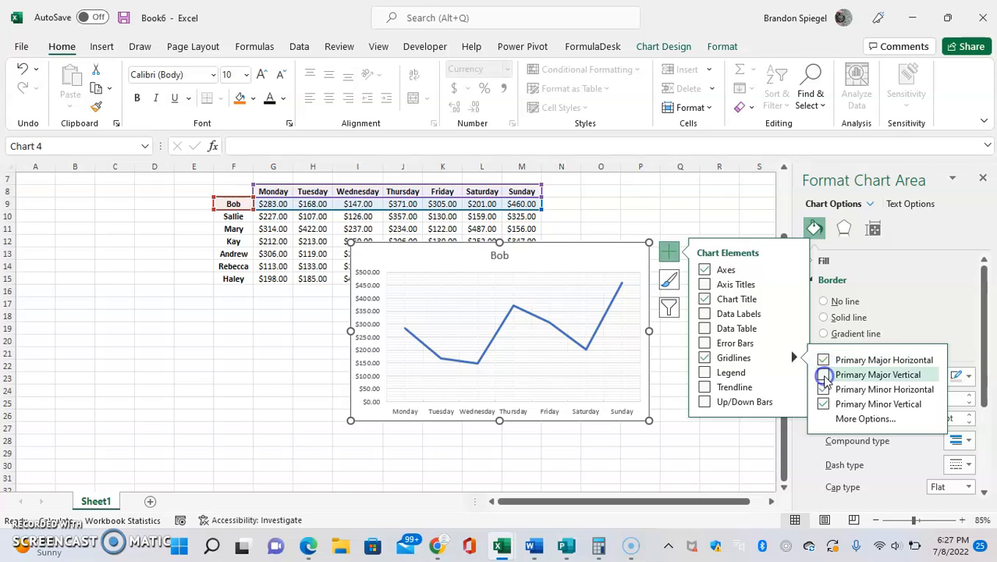
left_click(824, 374)
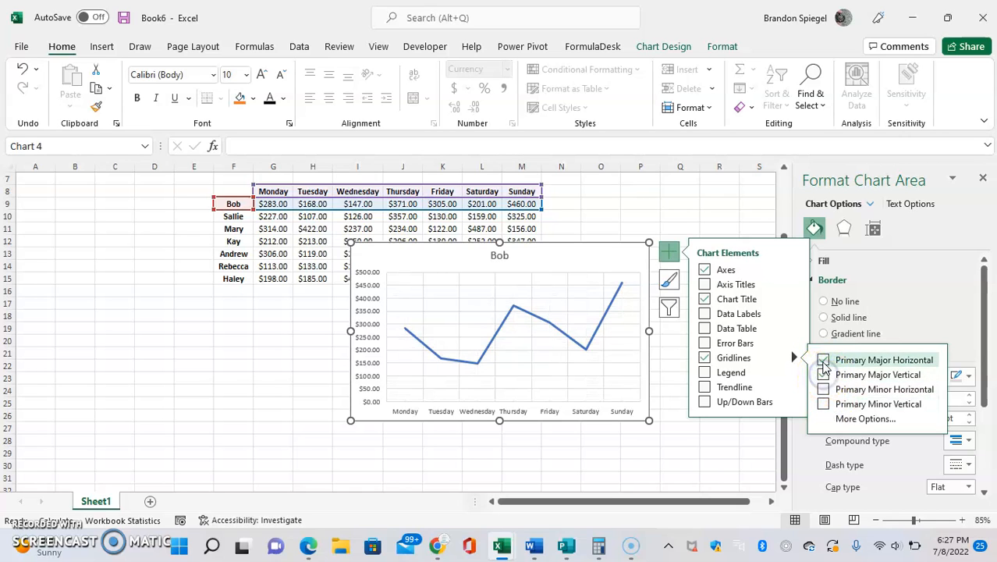
left_click(823, 359)
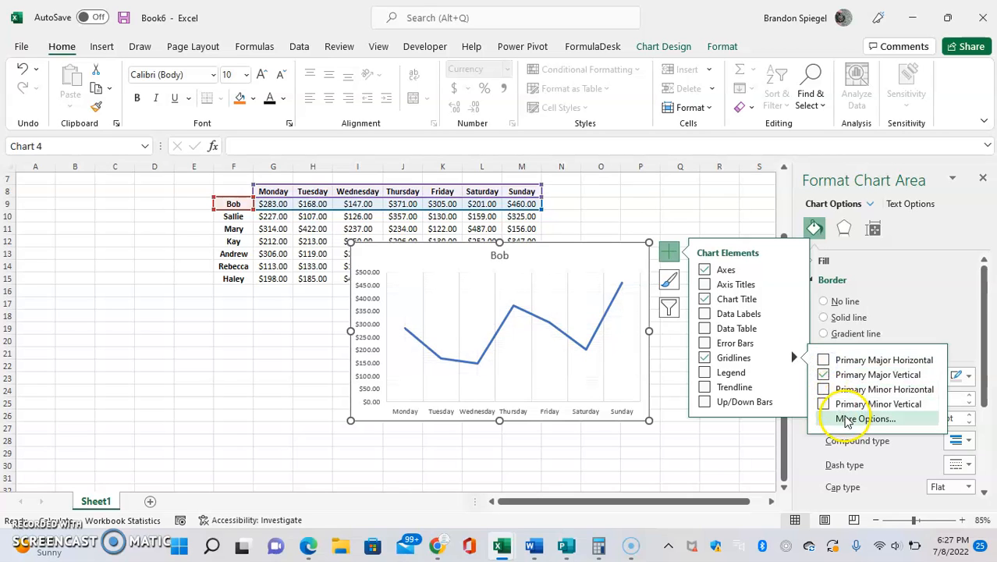
Format the major gridlines: raise Width to 3.25 pt, keep Compound type single, and pick a dash style
left_click(867, 418)
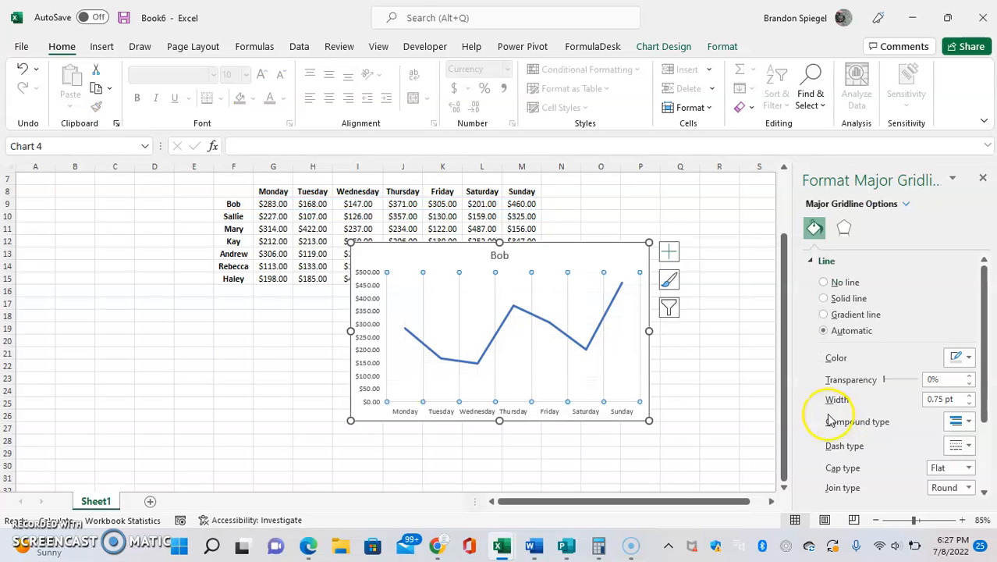
mouse_move(897, 357)
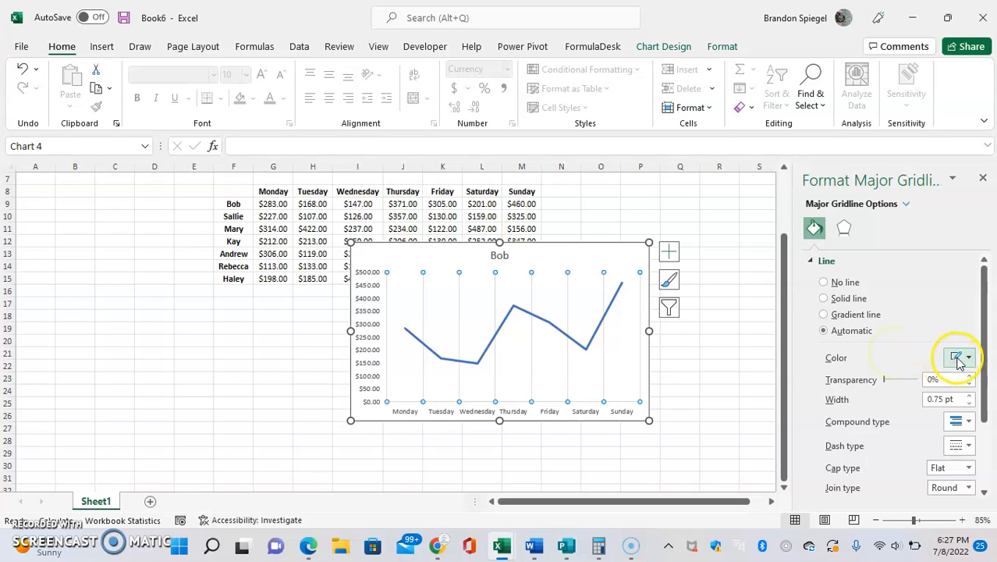
mouse_move(961, 362)
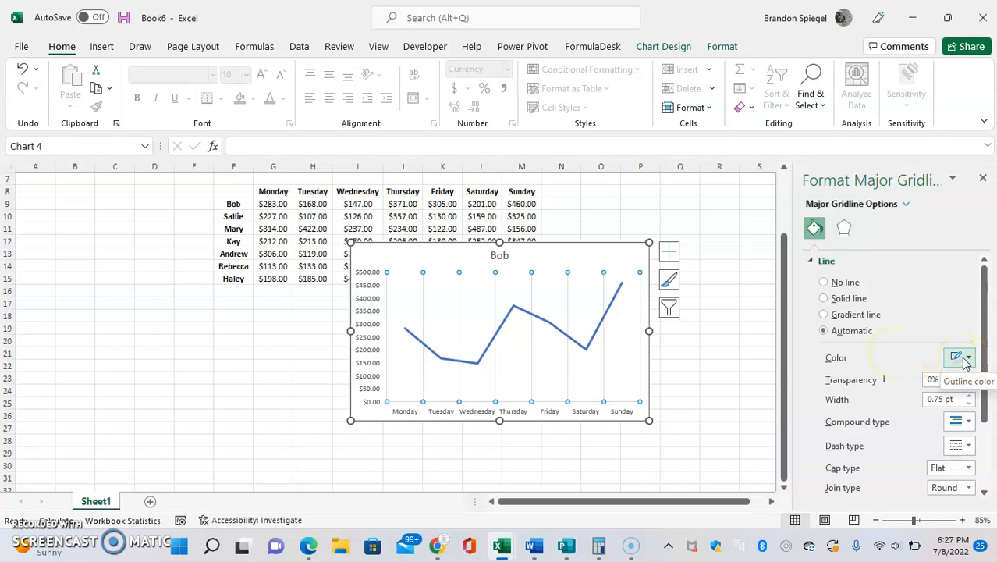
left_click(969, 357)
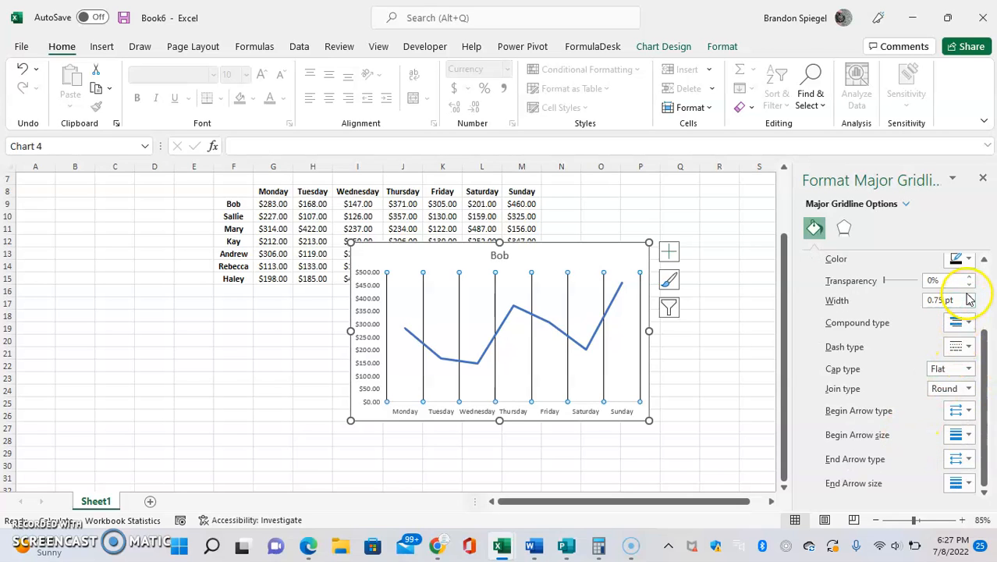
left_click(967, 296)
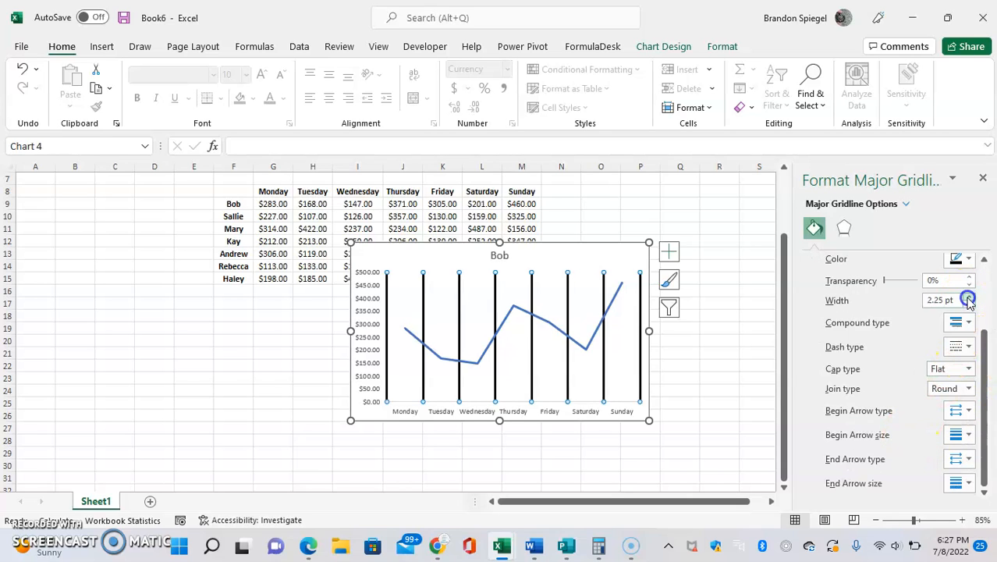
left_click(967, 296)
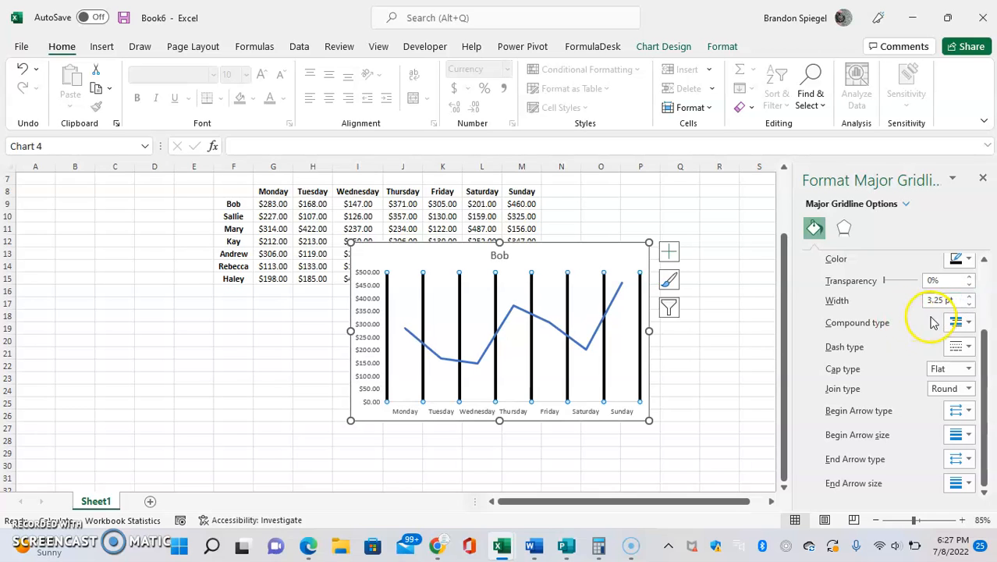
left_click(970, 321)
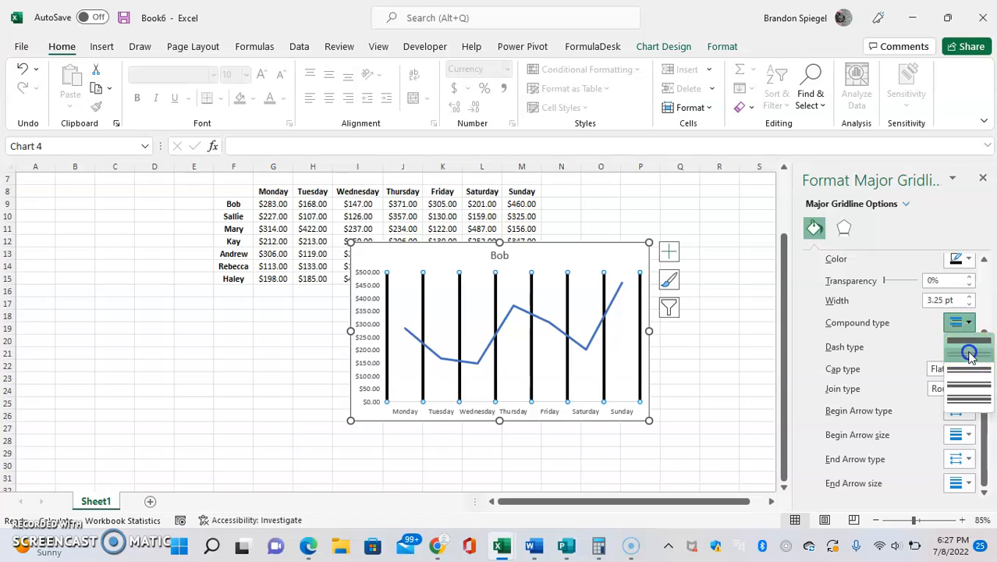
left_click(967, 355)
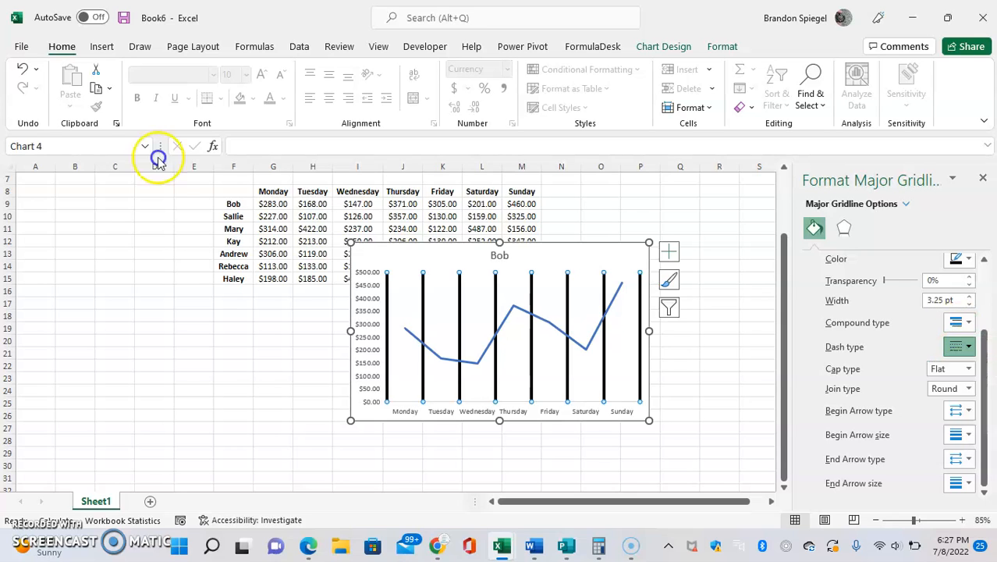
left_click(967, 346)
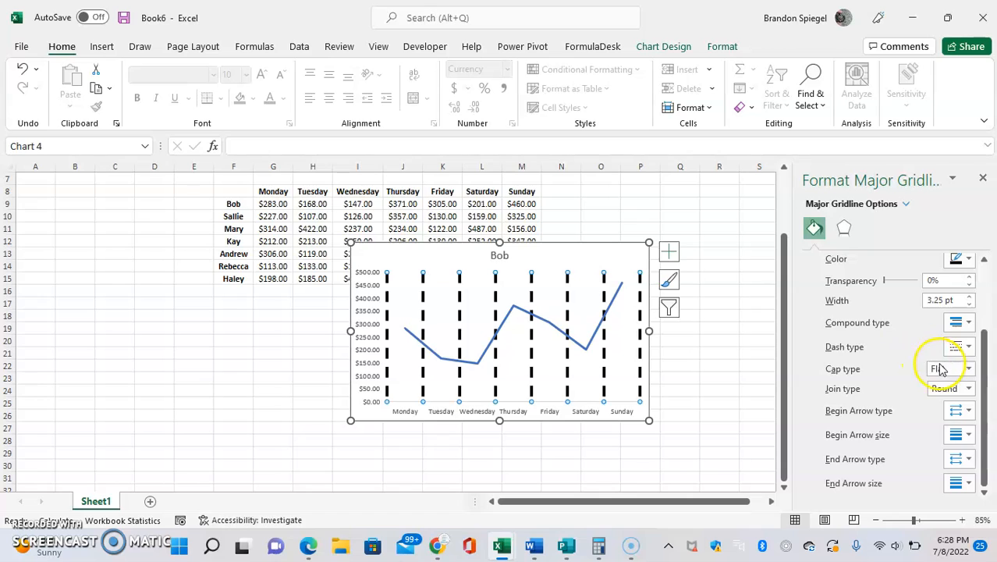
Give the thick dashed gridlines Square caps and Bevel joins
left_click(943, 368)
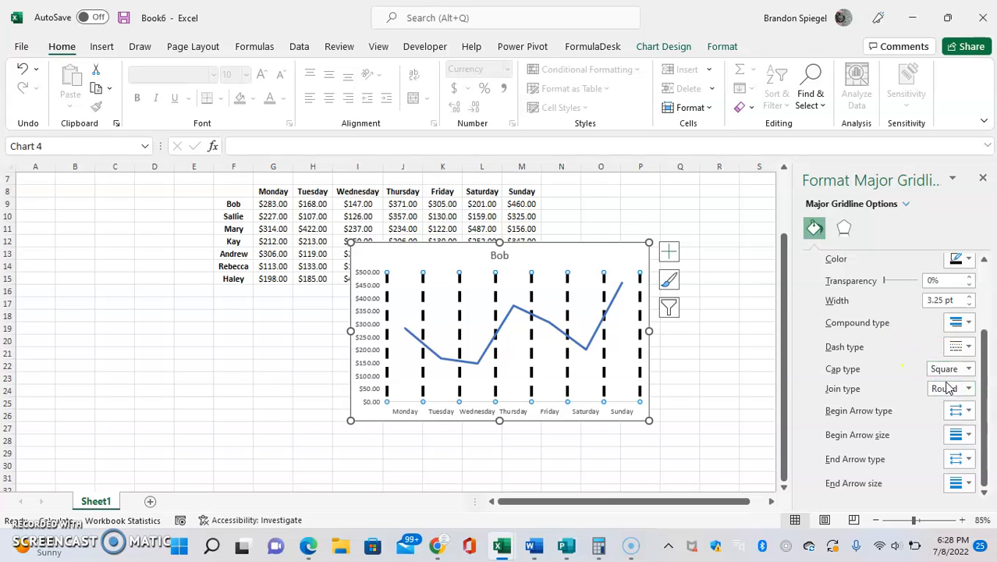
left_click(971, 387)
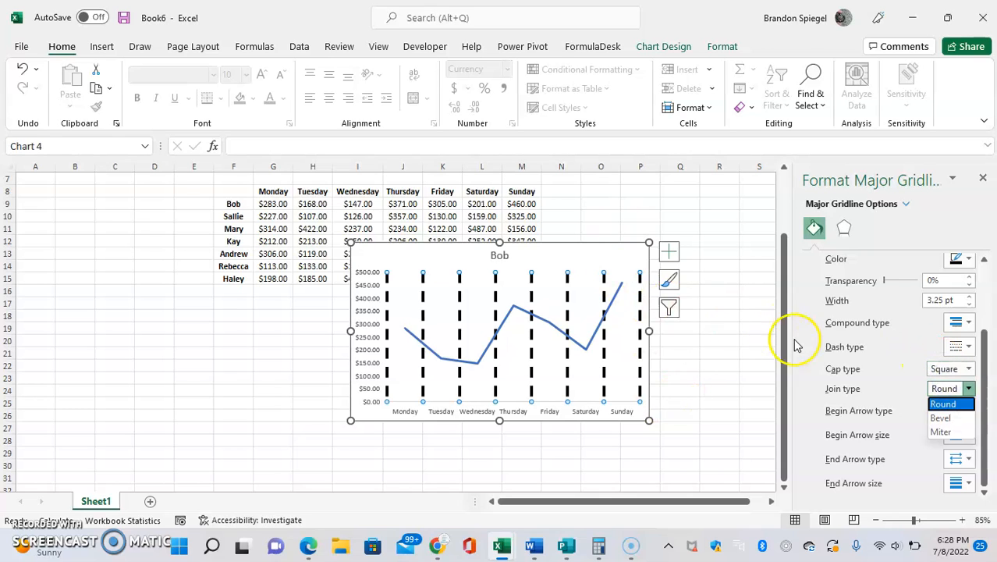
left_click(938, 418)
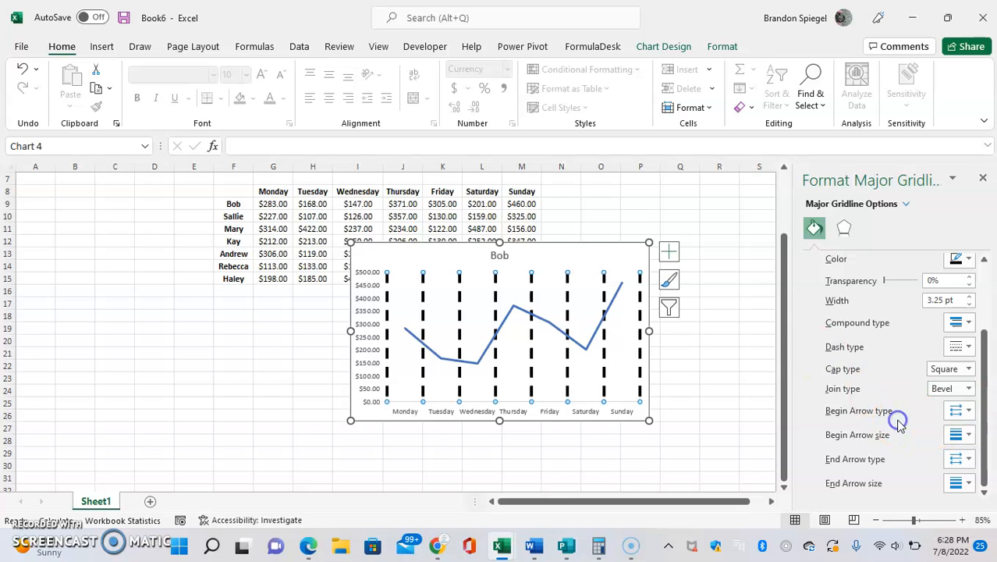
left_click(640, 278)
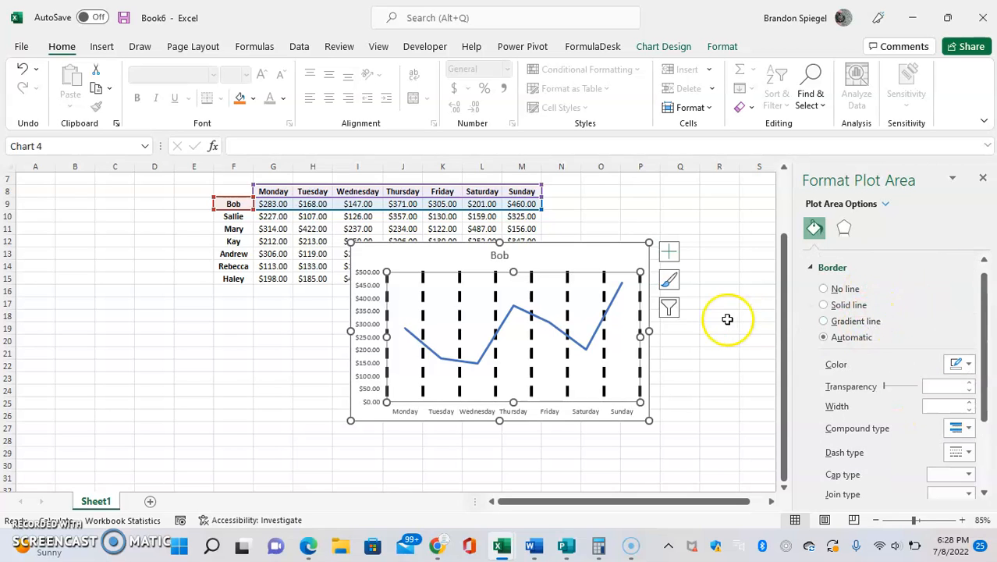
Reopen gridline formatting and add large round begin markers and small diamond end markers
left_click(668, 251)
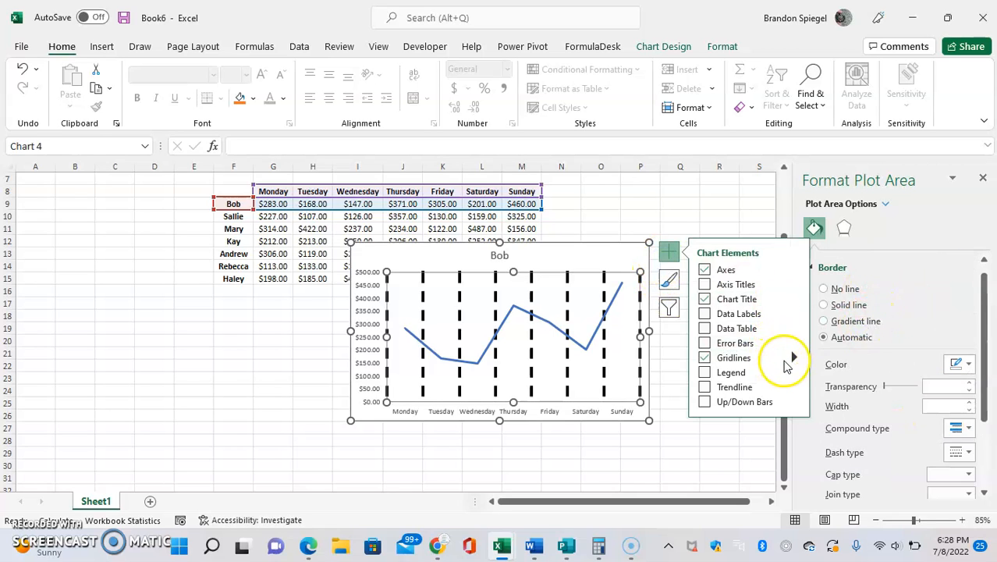
left_click(793, 357)
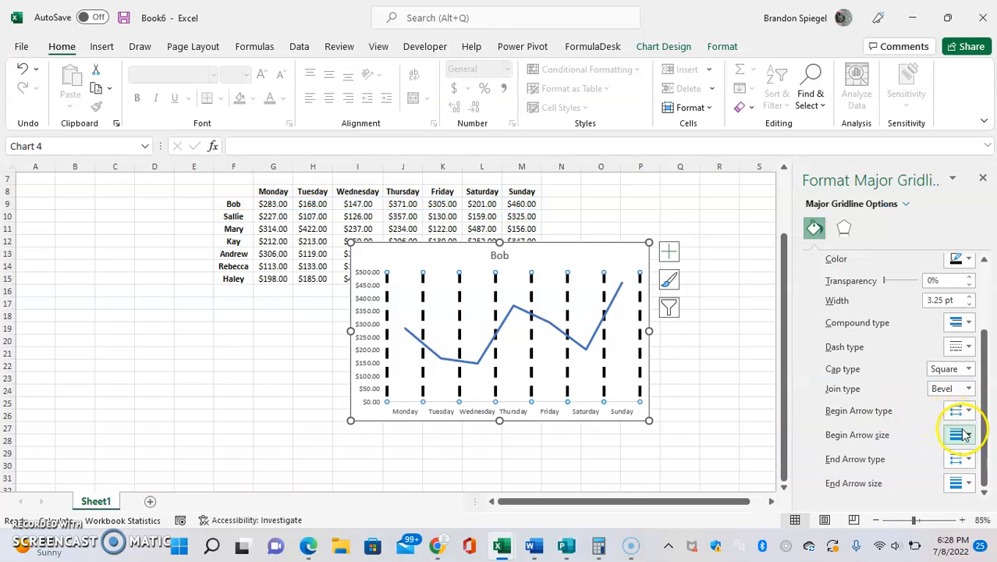
left_click(957, 434)
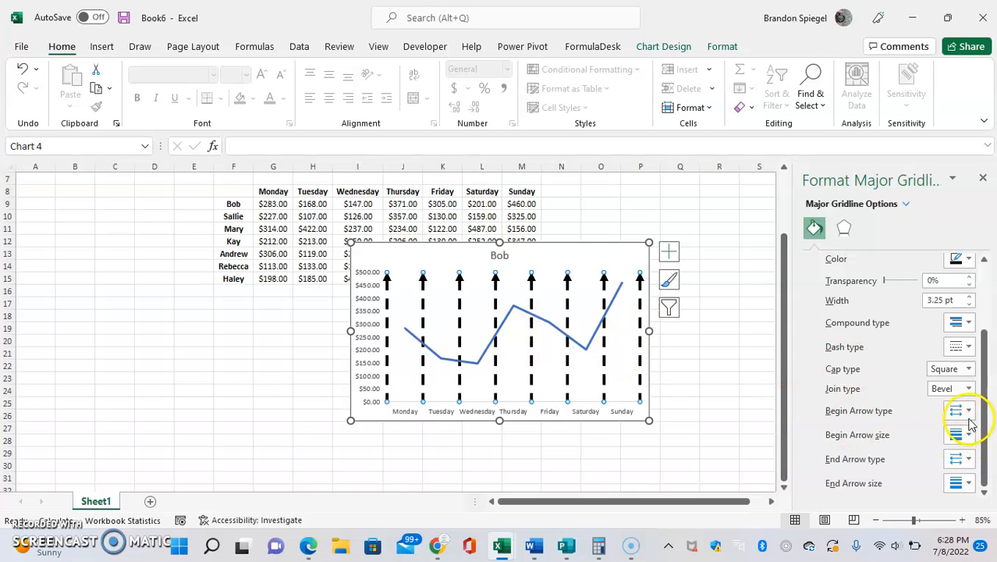
left_click(969, 410)
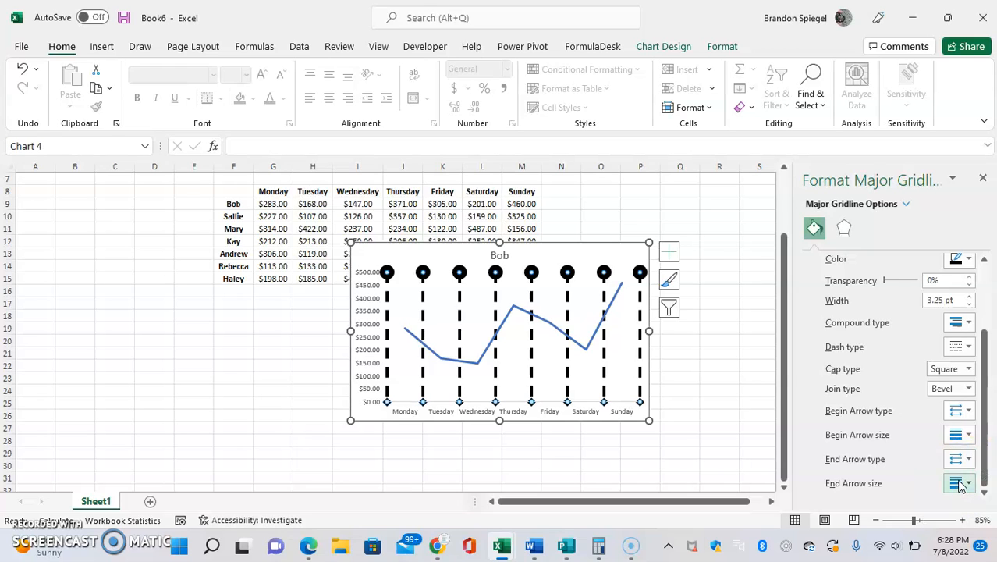
left_click(959, 483)
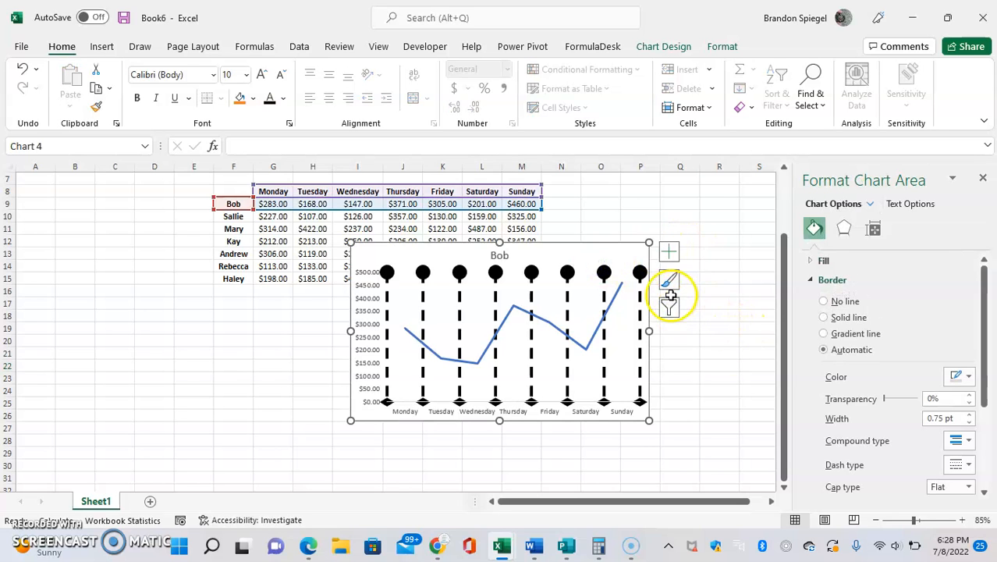
Set Begin Arrow type to none and Dash type to solid, leaving plain thick vertical gridlines
left_click(668, 251)
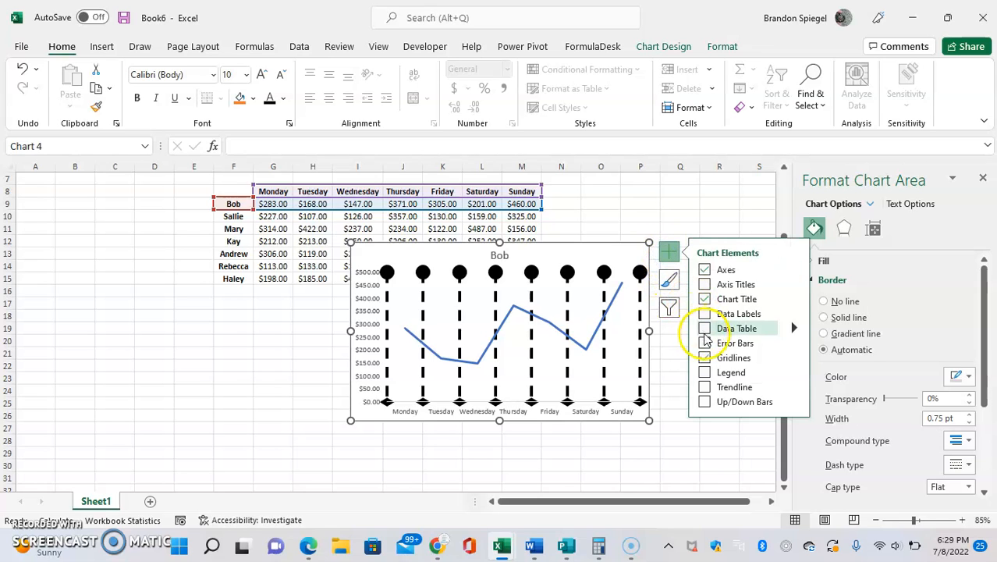
left_click(794, 357)
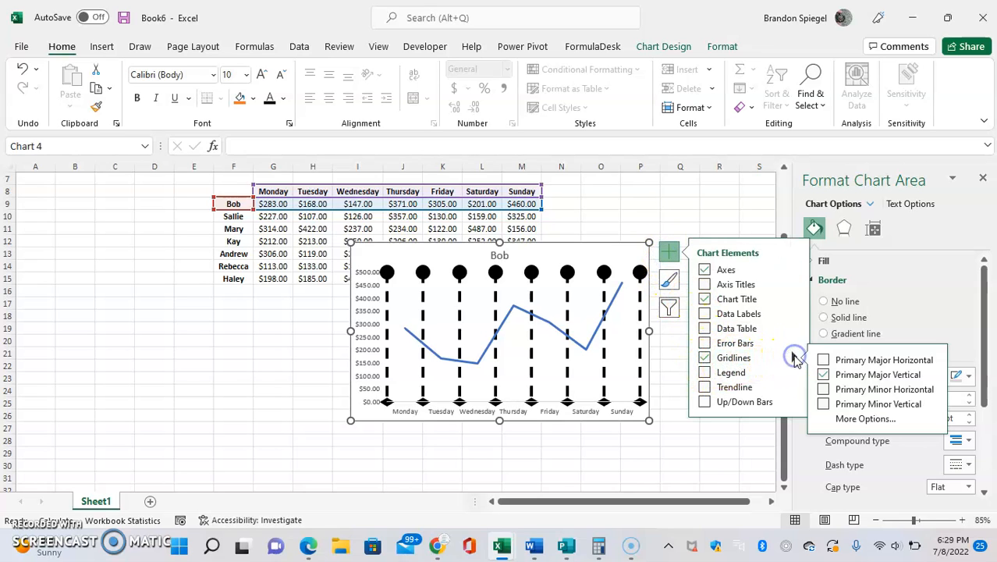
left_click(882, 359)
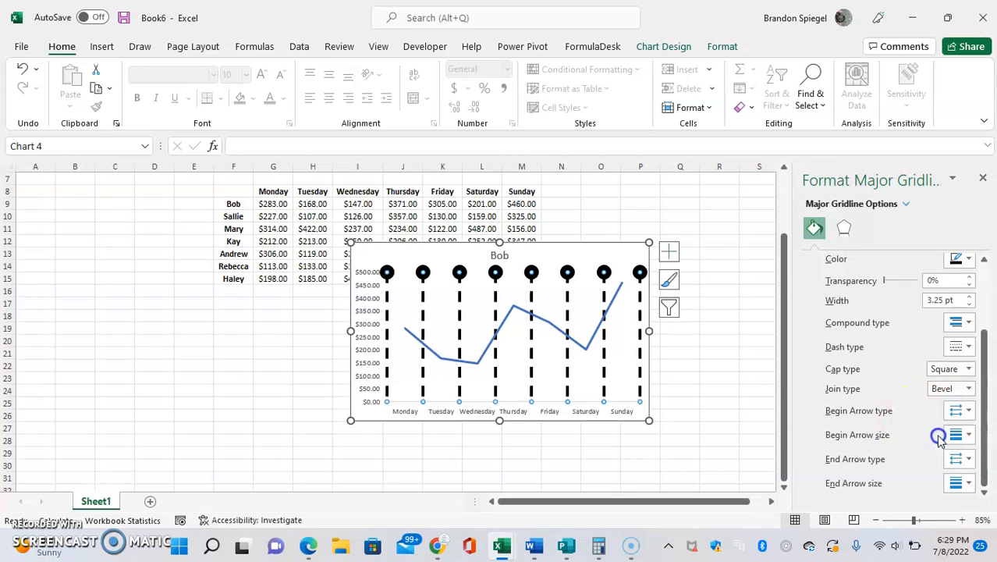
left_click(967, 346)
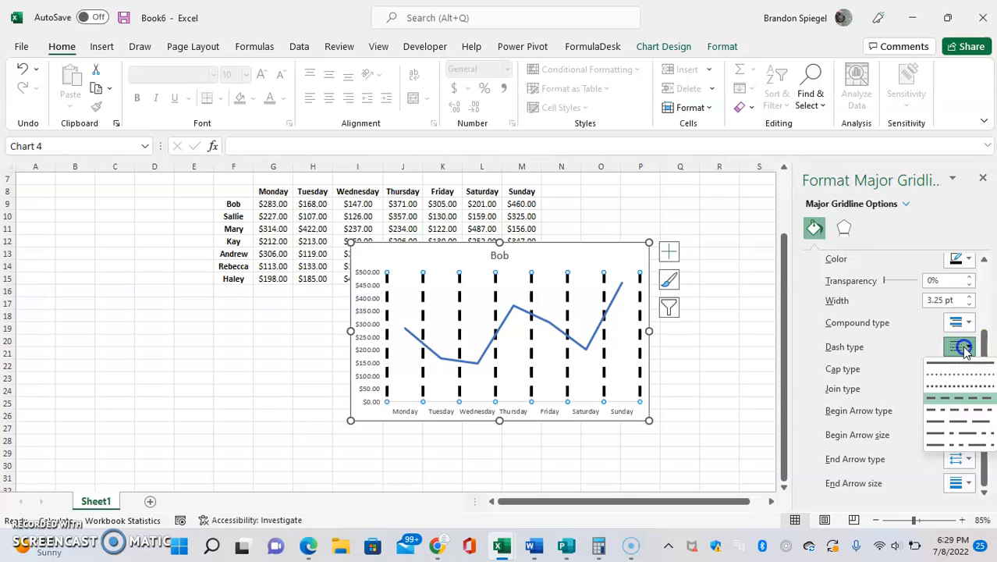
left_click(957, 361)
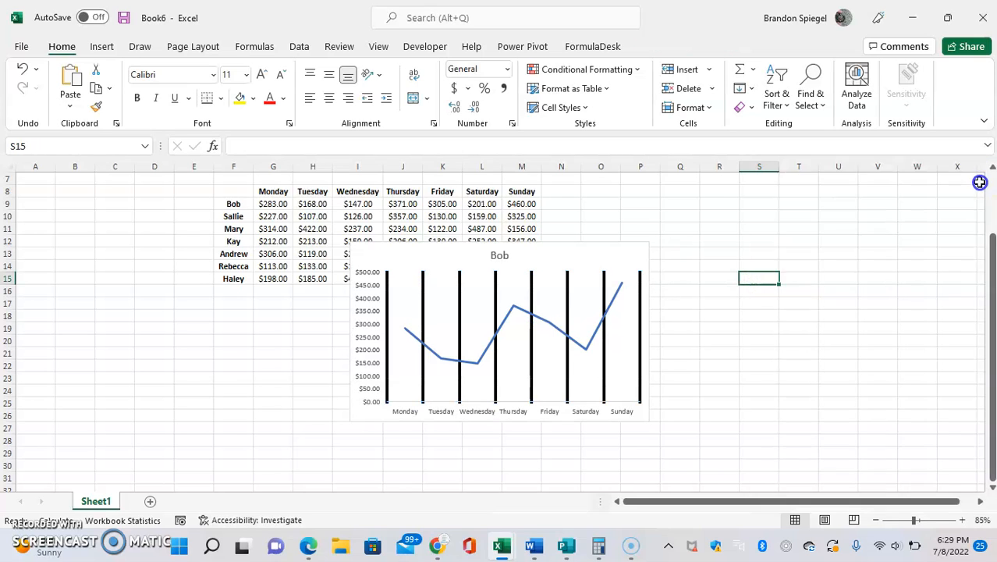
mouse_move(846, 237)
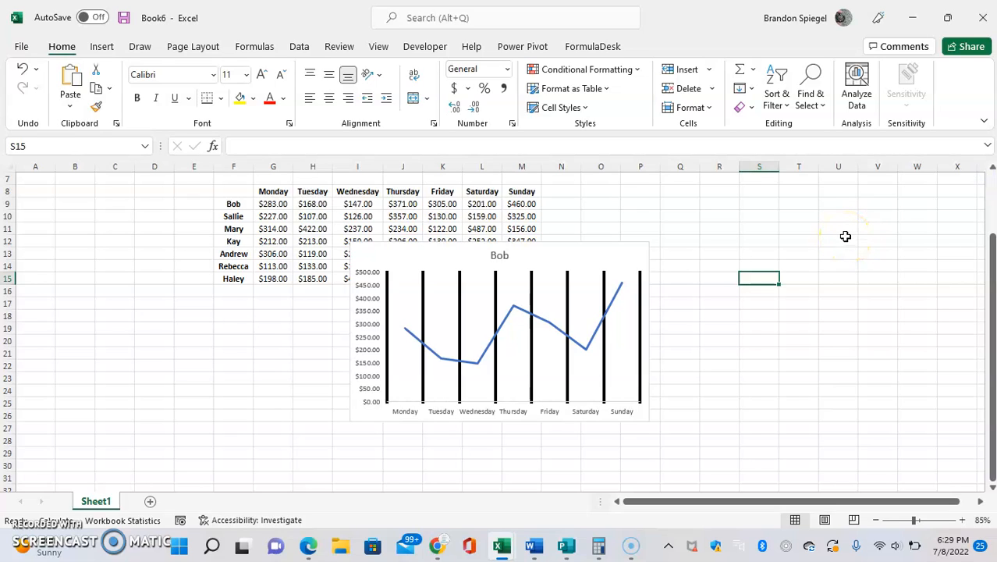